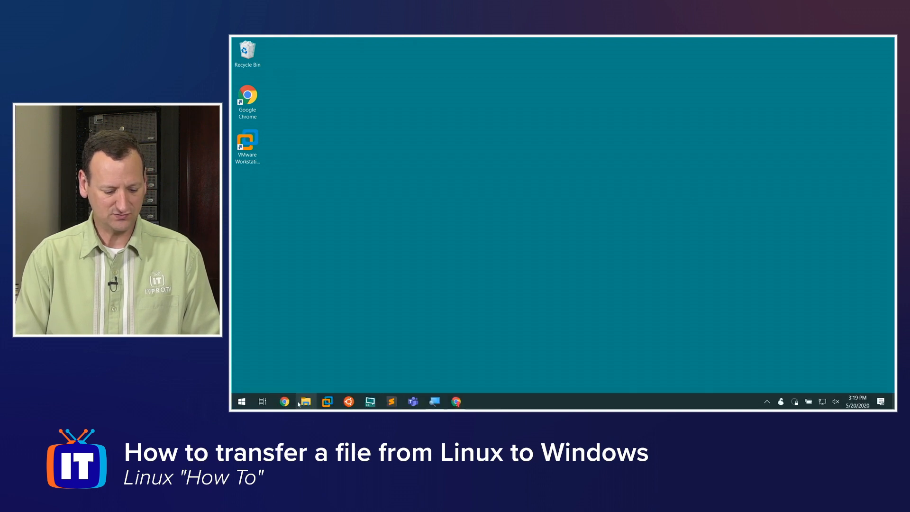
Open File Explorer on Local Disk (C:) and select the ISOs folder
{"action": "left_click", "coordinate": [306, 401]}
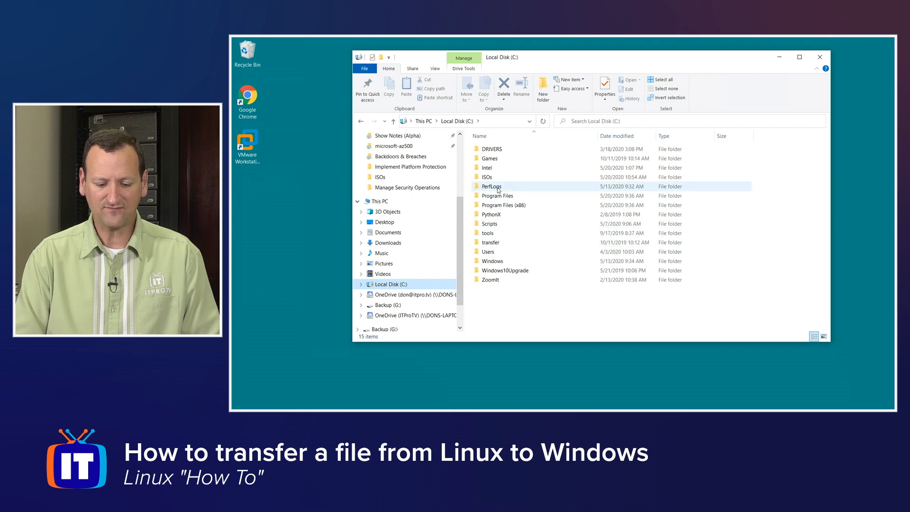
{"action": "left_click", "coordinate": [486, 177]}
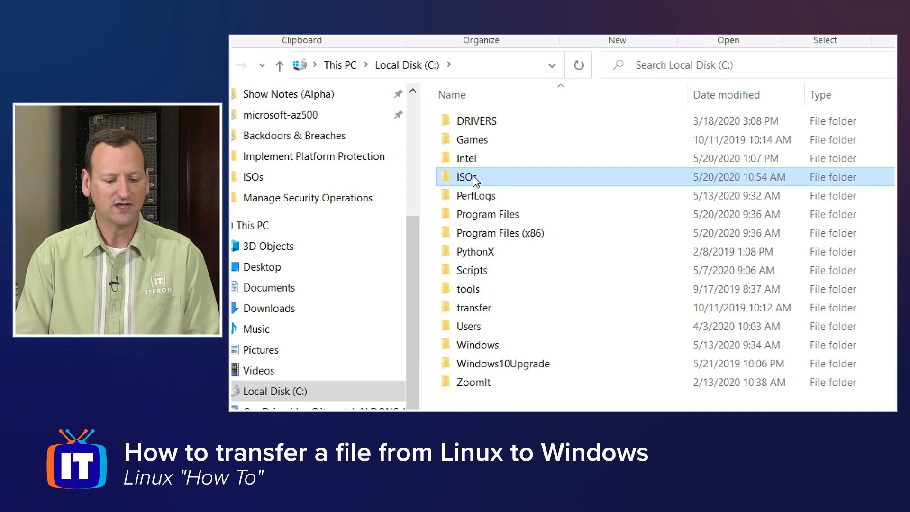
Share the ISOs folder with specific people, making it available as \\DONS-LAPTOP\ISOs
{"action": "right_click", "coordinate": [473, 176]}
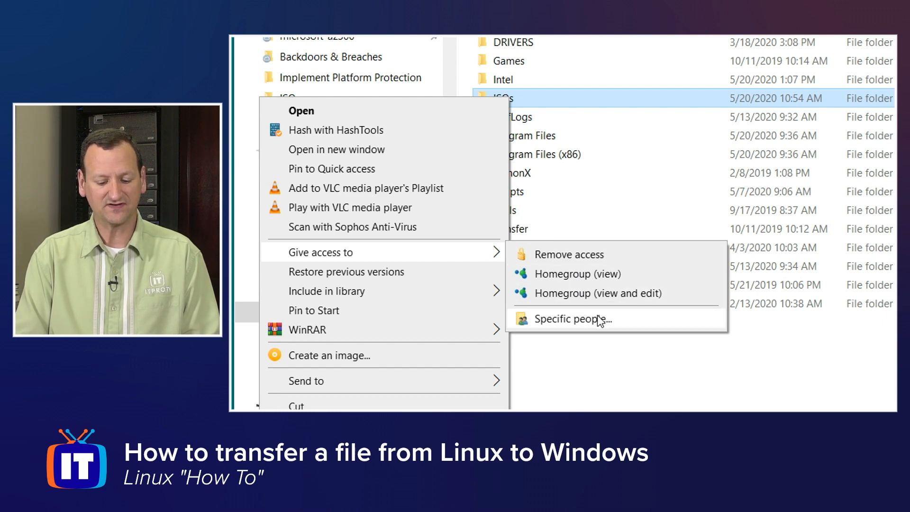
{"action": "left_click", "coordinate": [579, 318]}
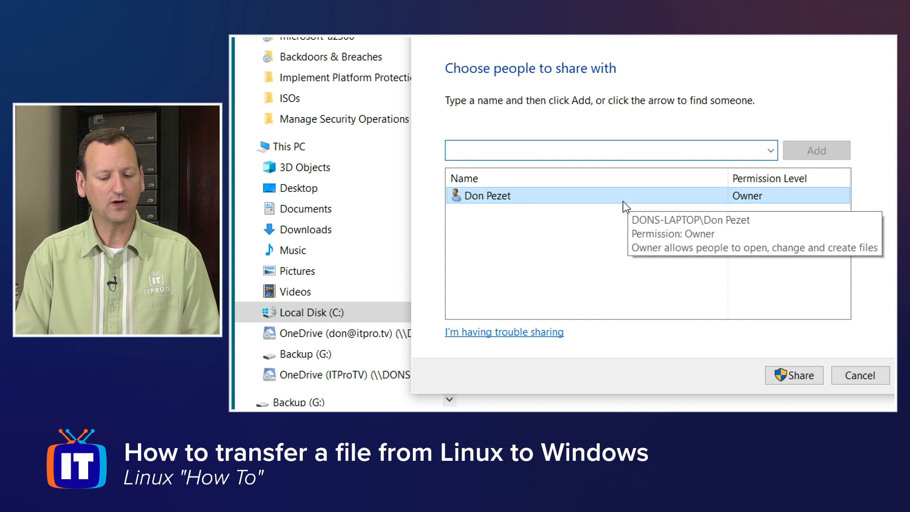
{"action": "mouse_move", "coordinate": [777, 205]}
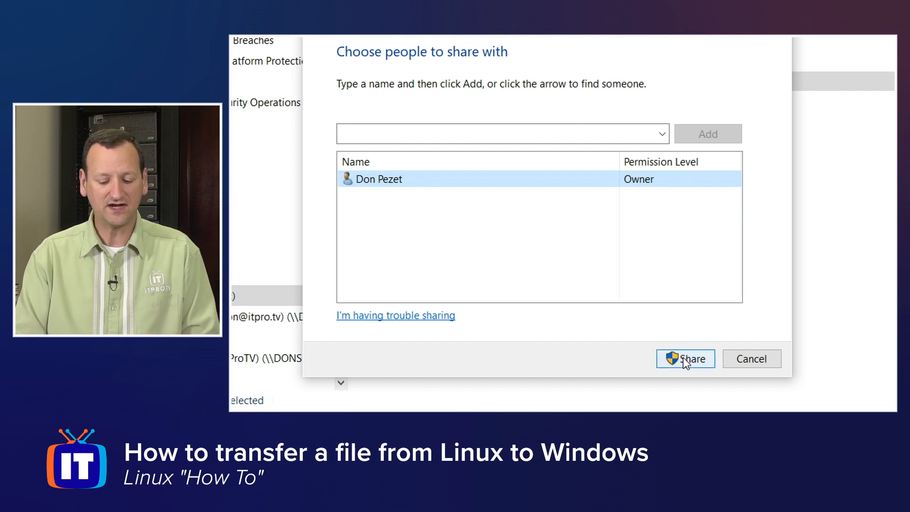
{"action": "left_click", "coordinate": [686, 358]}
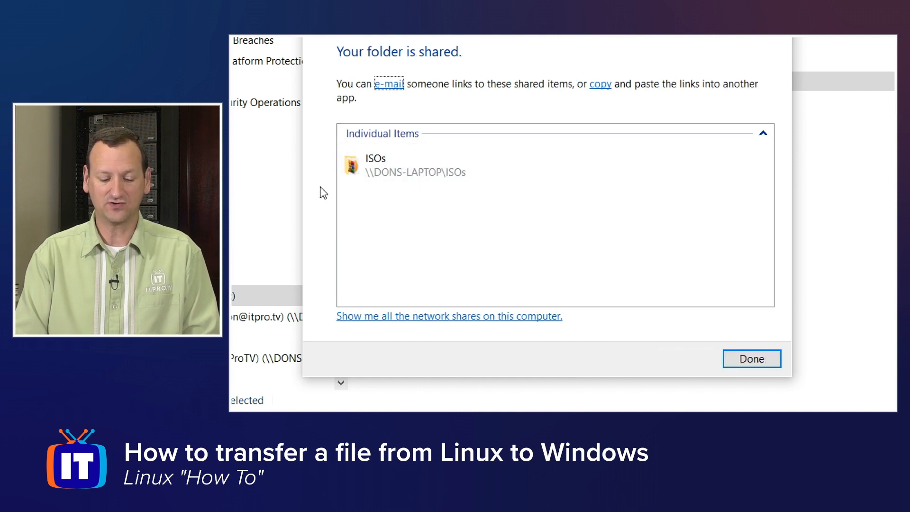
{"action": "left_click", "coordinate": [418, 166]}
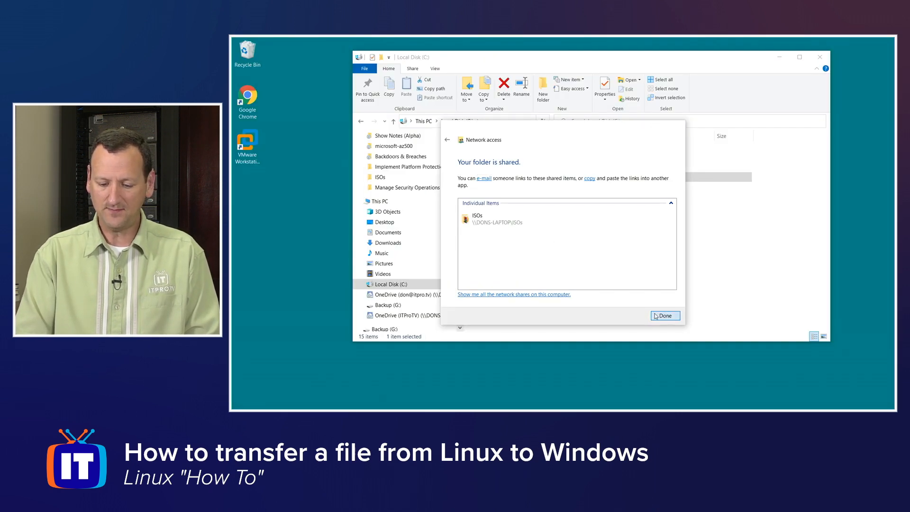
Dismiss the share confirmation and run ipconfig in Command Prompt to find IPv4 10.0.222.223
{"action": "left_click", "coordinate": [665, 315]}
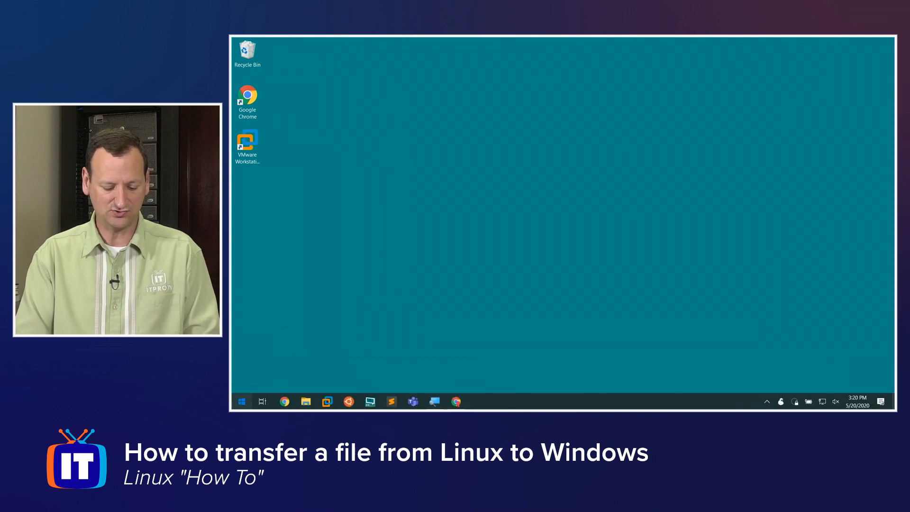
{"action": "type", "text": "cmd"}
{"action": "type", "text": "ipconfig"}
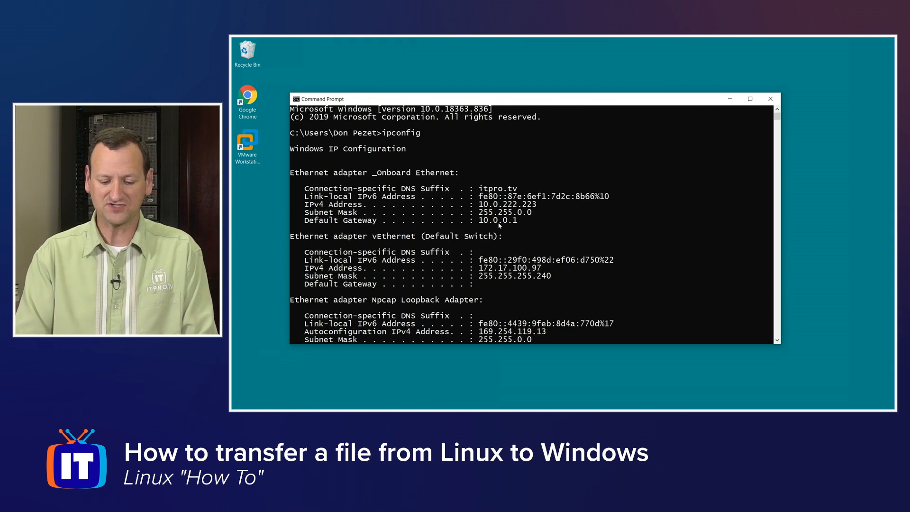
{"action": "left_click_drag", "start_coordinate": [479, 204], "coordinate": [535, 204]}
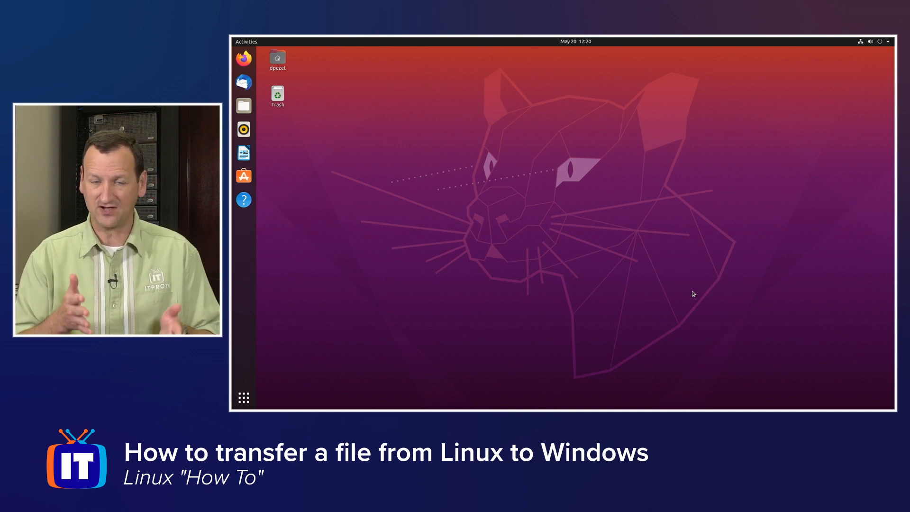
{"action": "mouse_move", "coordinate": [511, 238]}
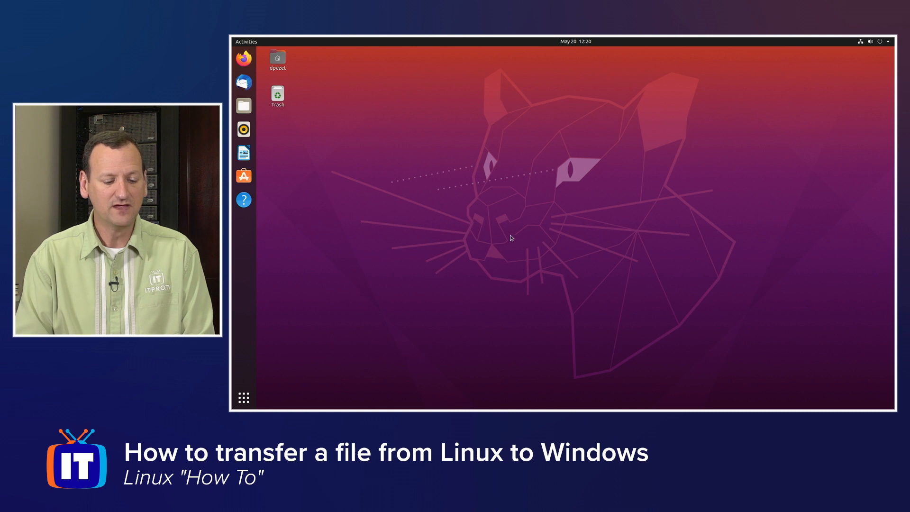
Launch Files from the Ubuntu dock to show the Home folder
{"action": "left_click", "coordinate": [243, 105]}
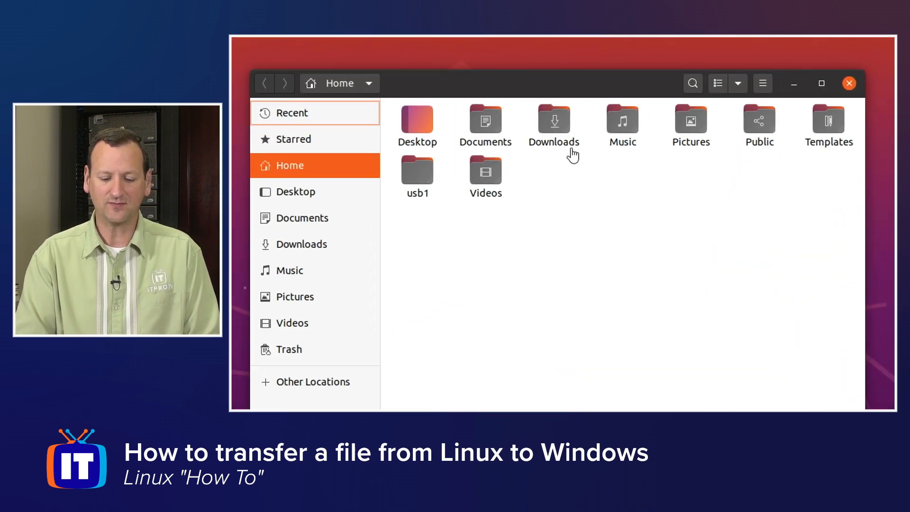
{"action": "mouse_move", "coordinate": [380, 235]}
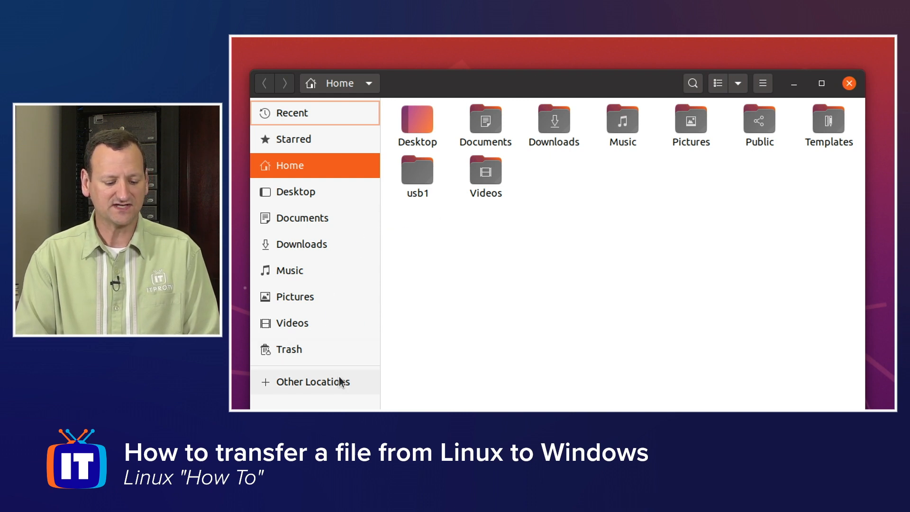
Show Other Locations and scroll down to the Connect to Server address bar
{"action": "left_click", "coordinate": [315, 381]}
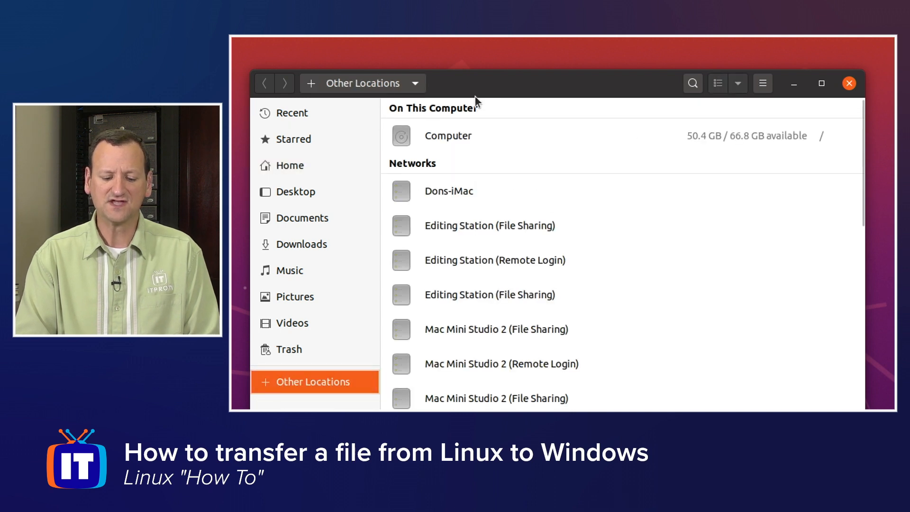
{"action": "mouse_move", "coordinate": [715, 261]}
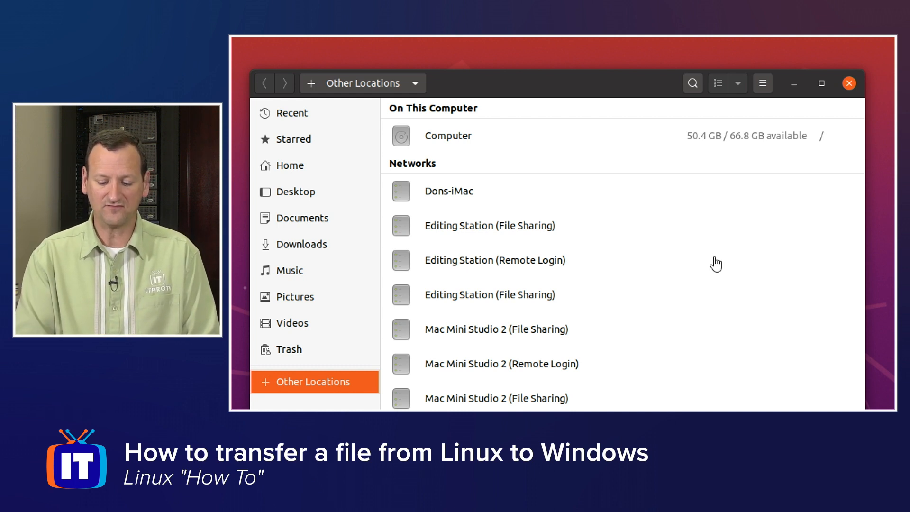
{"action": "scroll", "scroll_direction": "down", "scroll_amount": 3}
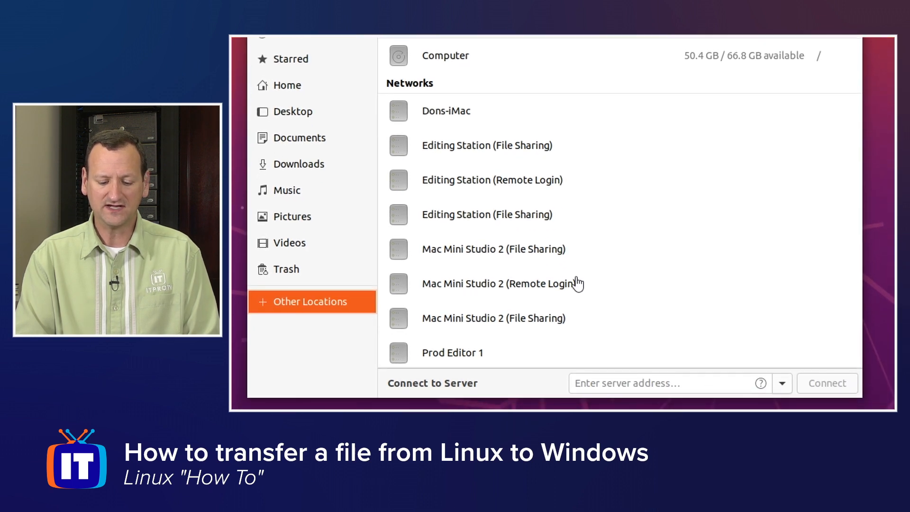
{"action": "mouse_move", "coordinate": [713, 181]}
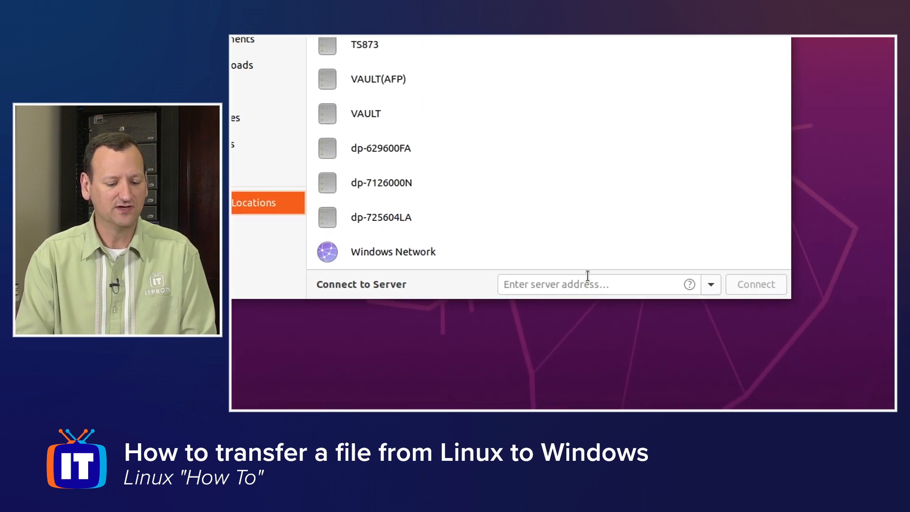
Enter smb://10.0.222.223/ISOs in the Connect to Server box, replacing the typed computer name
{"action": "left_click", "coordinate": [592, 284]}
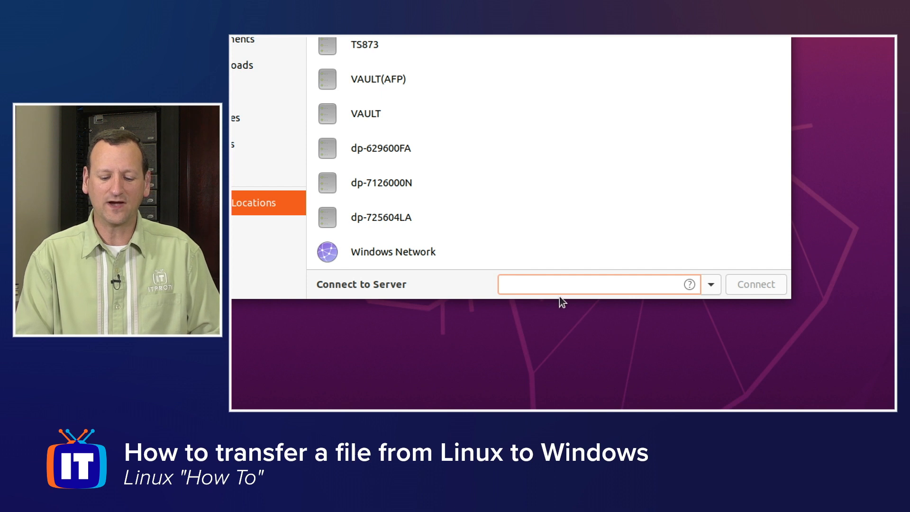
{"action": "left_click", "coordinate": [580, 284]}
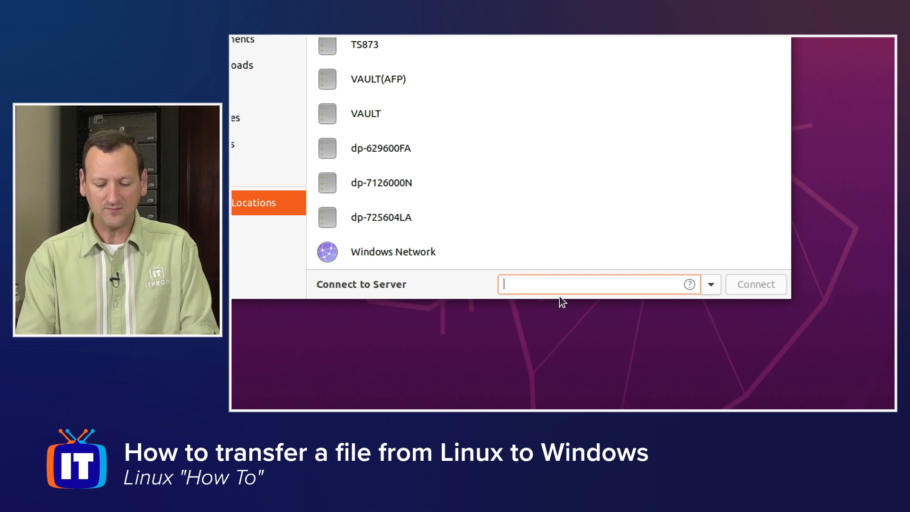
{"action": "type", "text": "smb"}
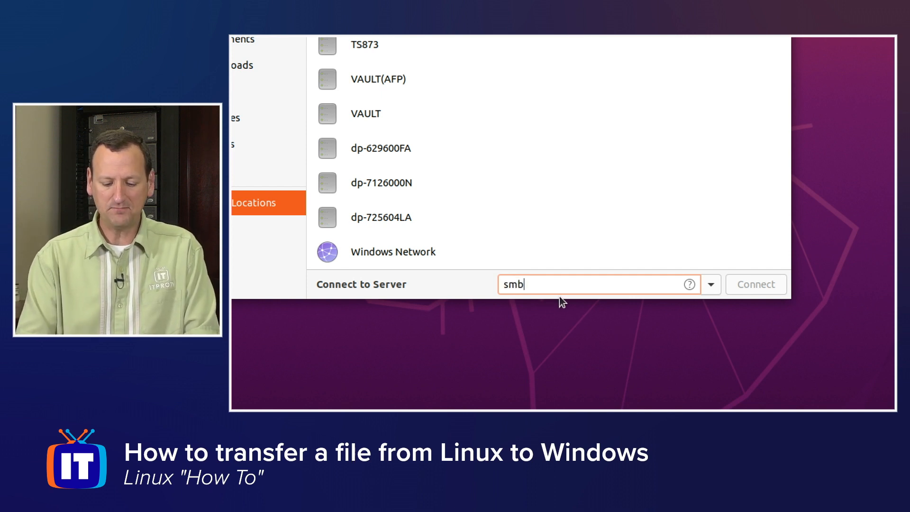
{"action": "type", "text": "://"}
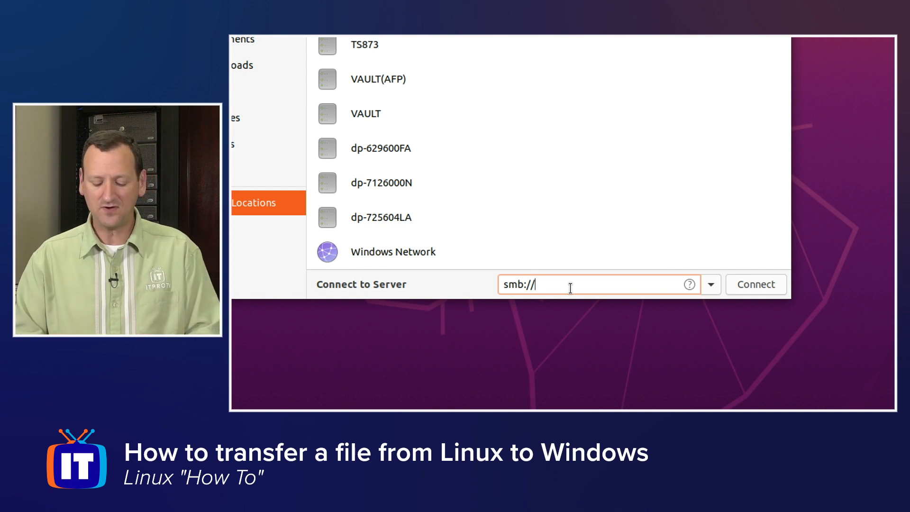
{"action": "type", "text": "Dons-Lapt"}
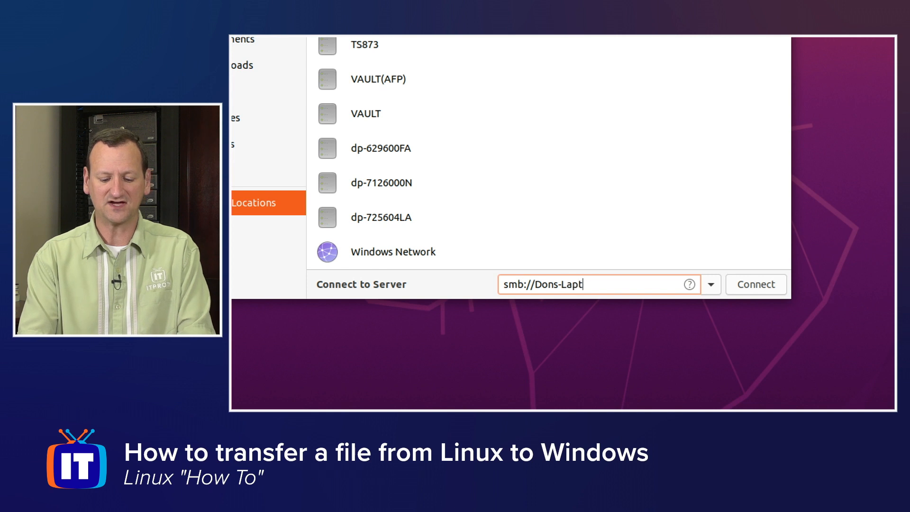
{"action": "type", "text": "o"}
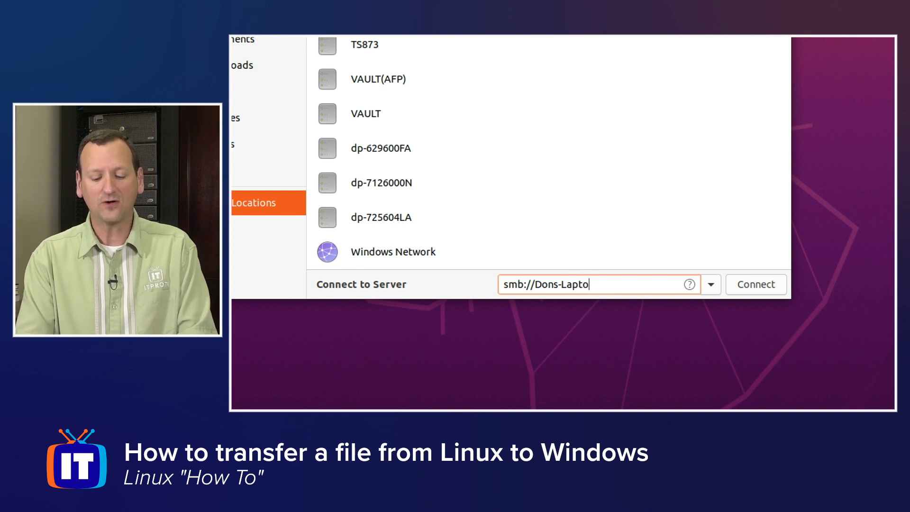
{"action": "key", "text": "backspace"}
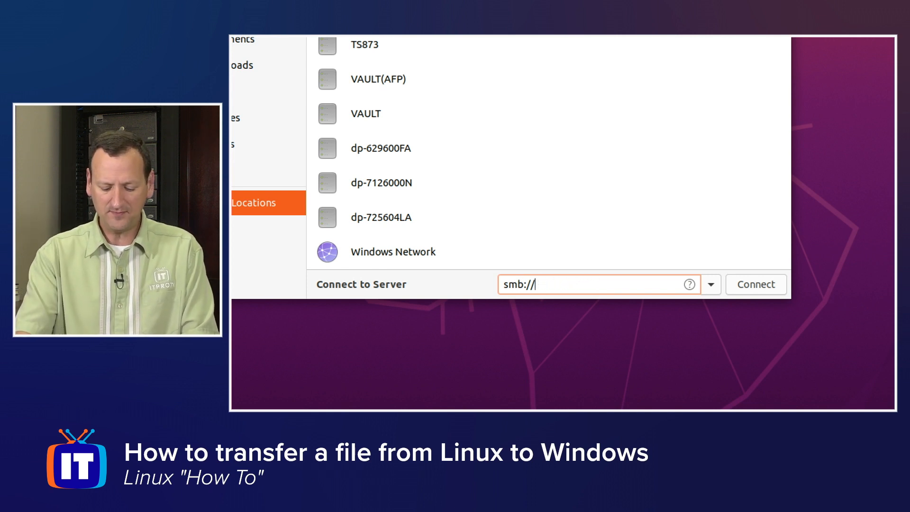
{"action": "type", "text": "10.0.222.22"}
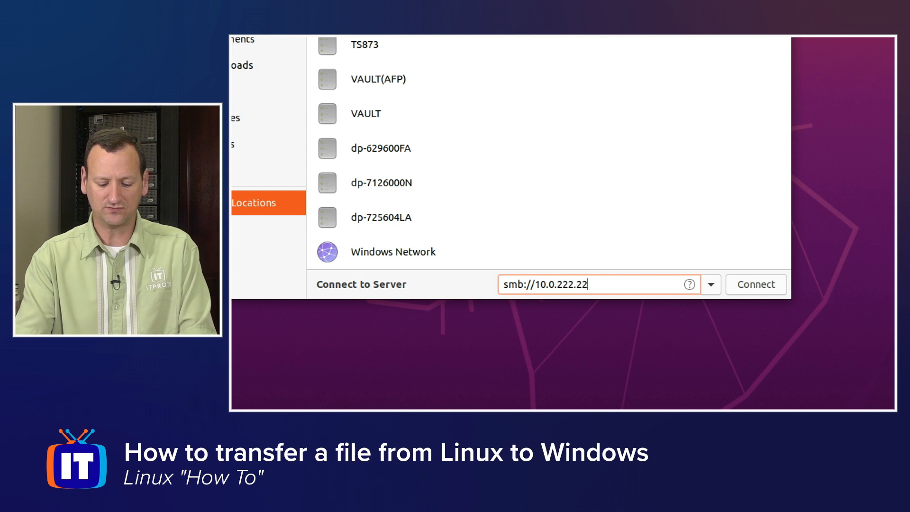
{"action": "type", "text": "3"}
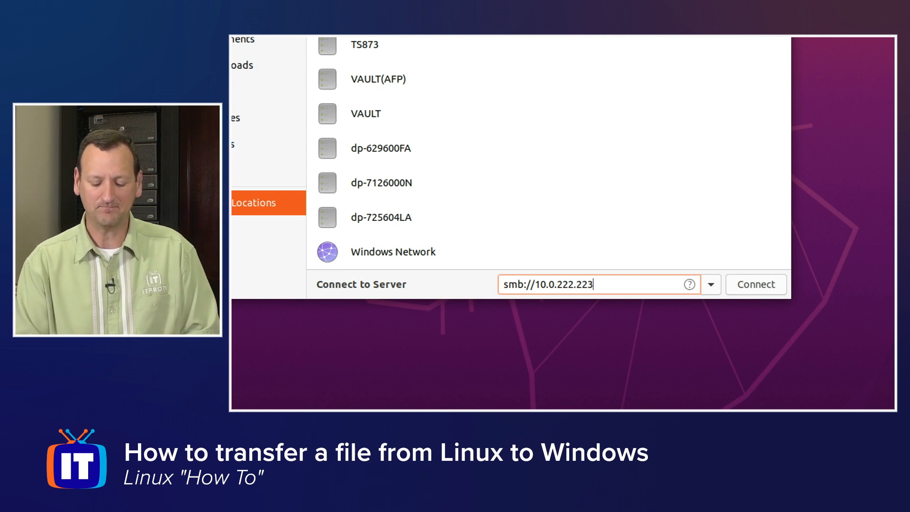
{"action": "type", "text": "/"}
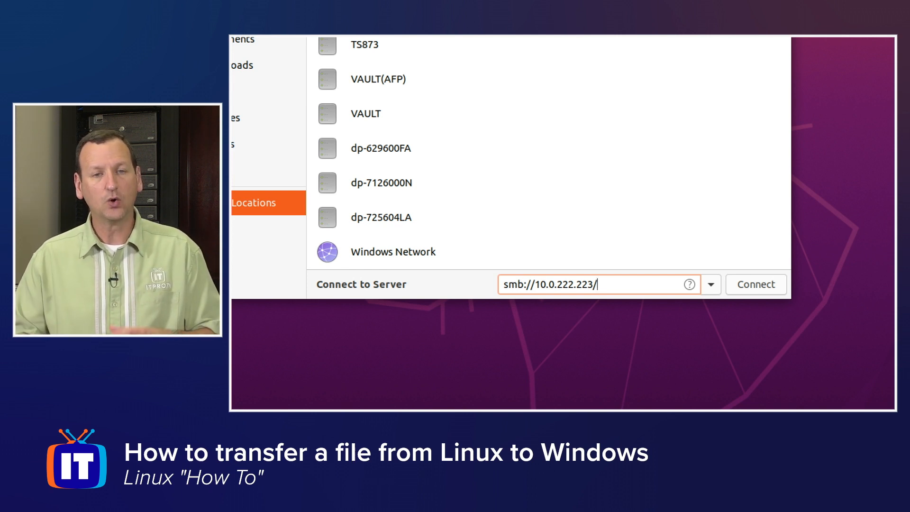
{"action": "type", "text": "ISO"}
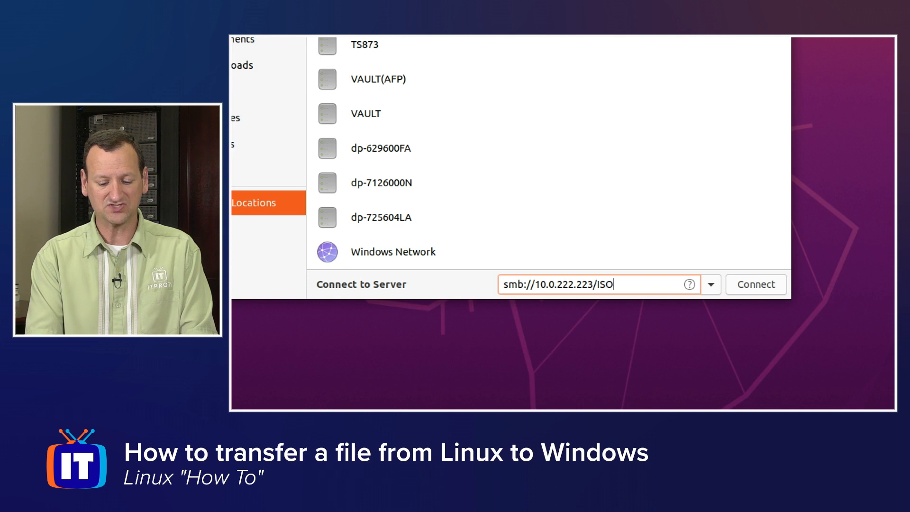
{"action": "type", "text": "s"}
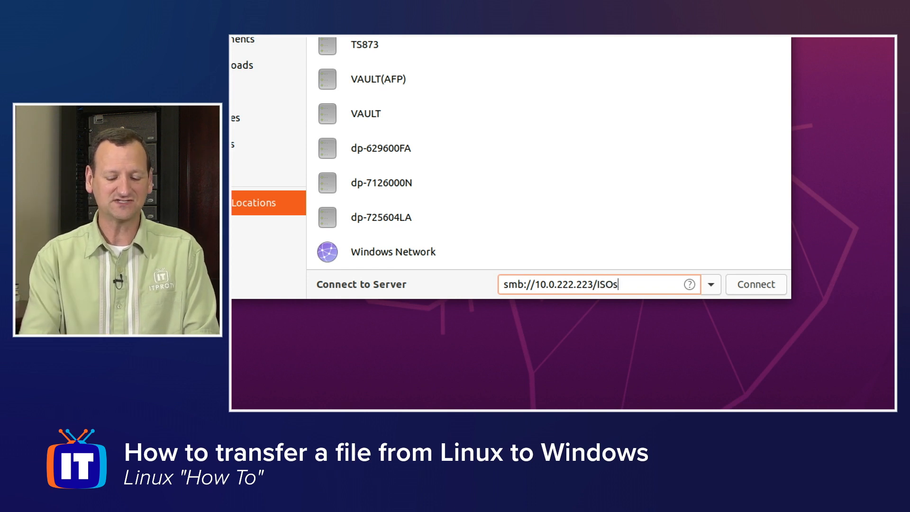
{"action": "mouse_move", "coordinate": [705, 276]}
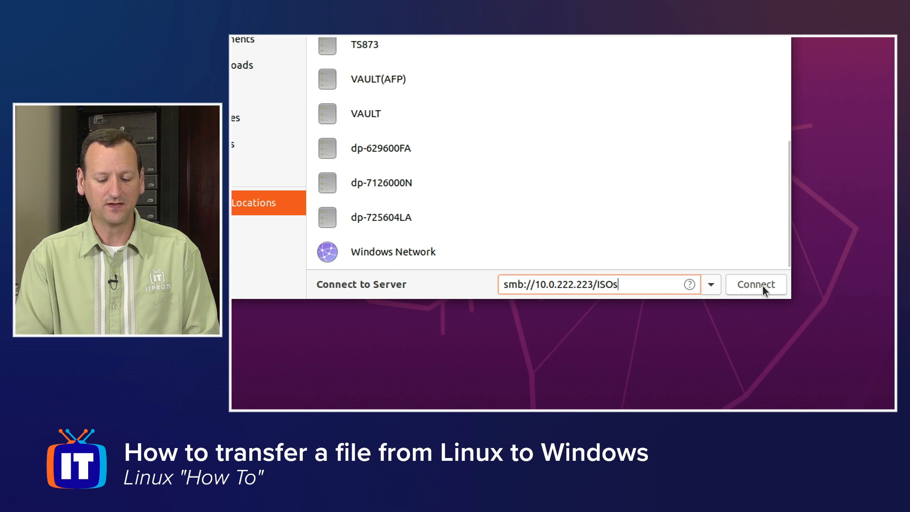
Log in as registered user Don Pezet, domain Dons-Laptop, and type the password
{"action": "left_click", "coordinate": [755, 284]}
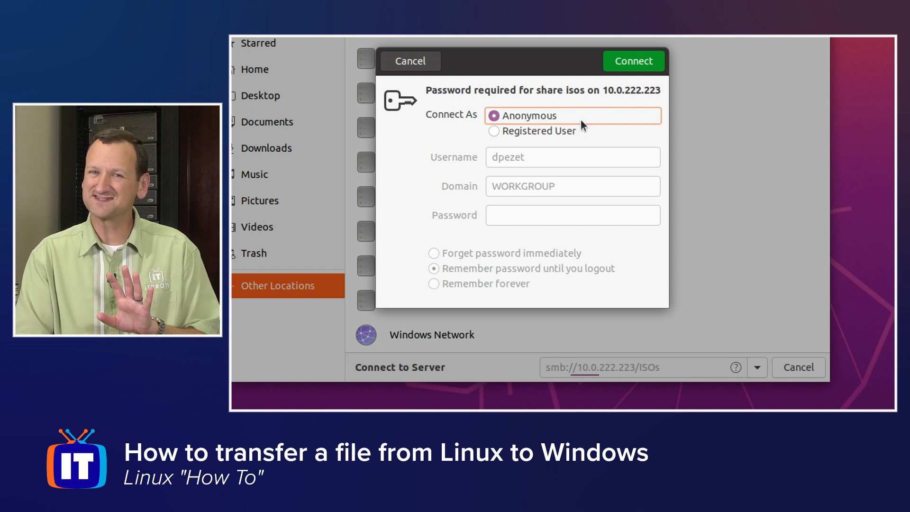
{"action": "mouse_move", "coordinate": [544, 137]}
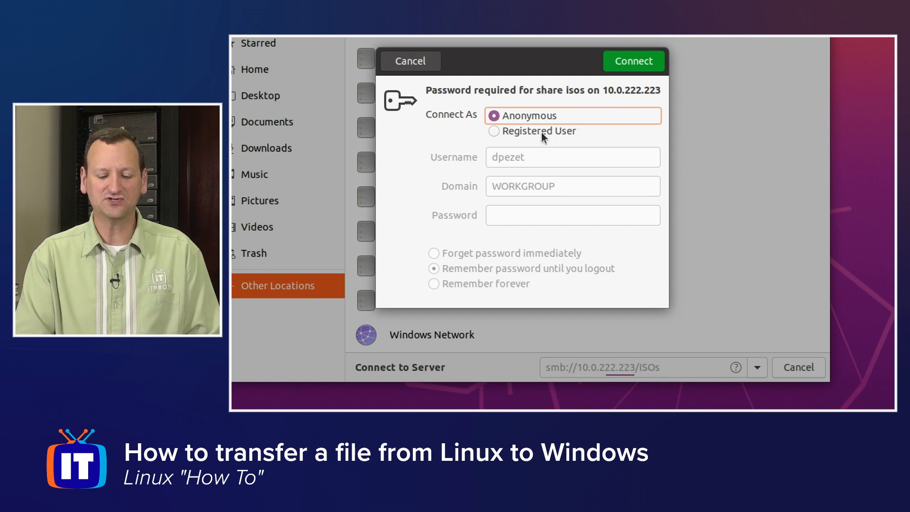
{"action": "left_click", "coordinate": [494, 131]}
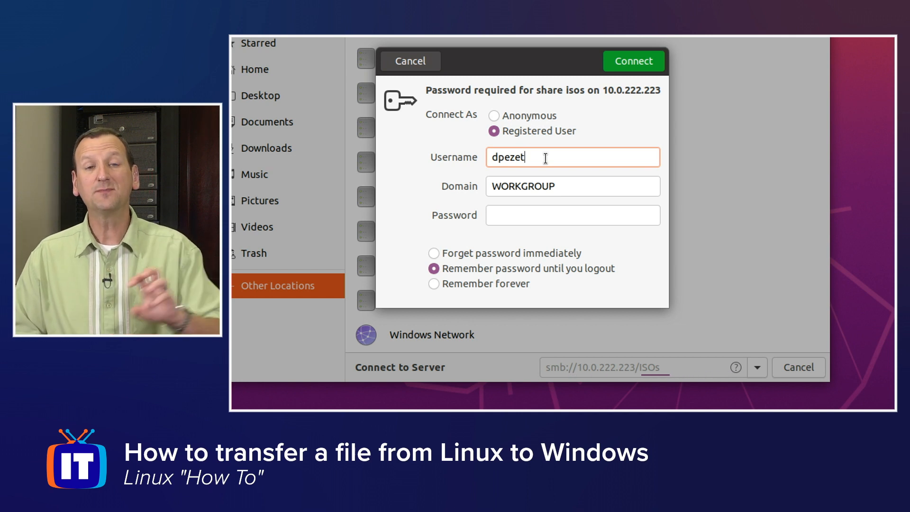
{"action": "key", "text": "BackSpace"}
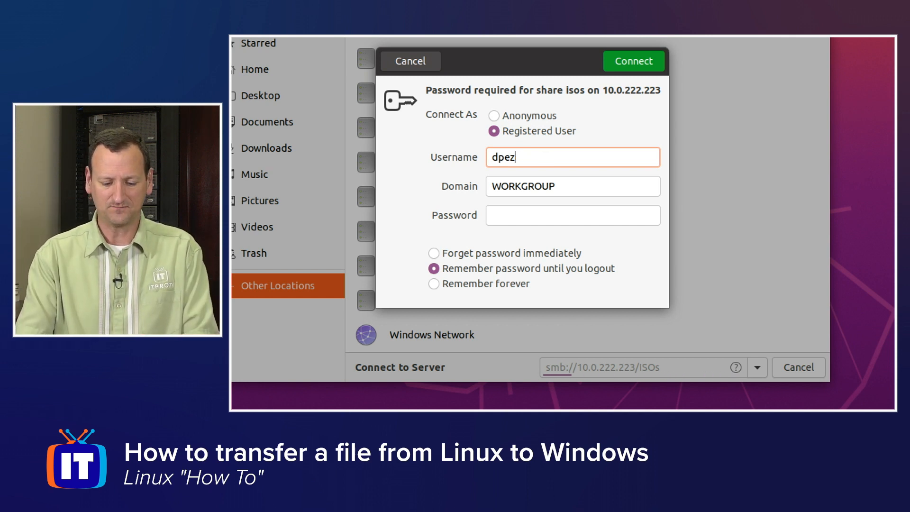
{"action": "type", "text": "Don Pezet"}
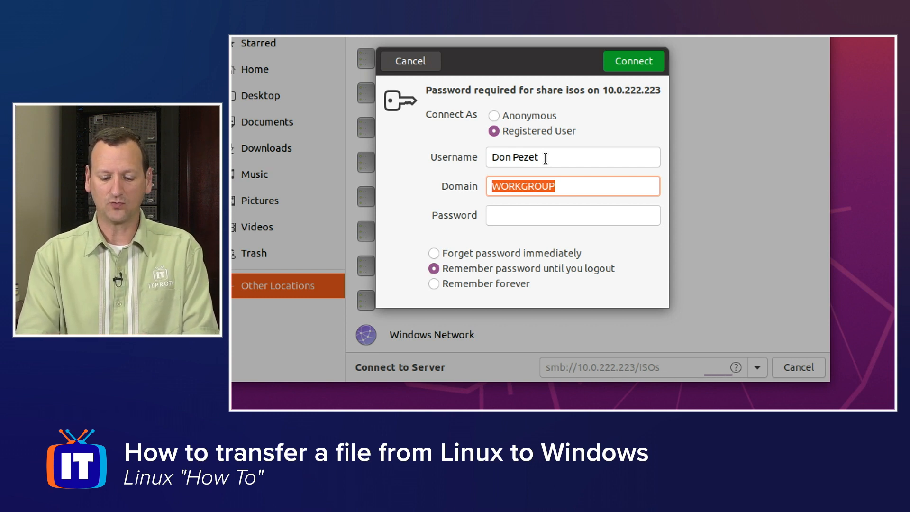
{"action": "type", "text": "Dons-Laptop"}
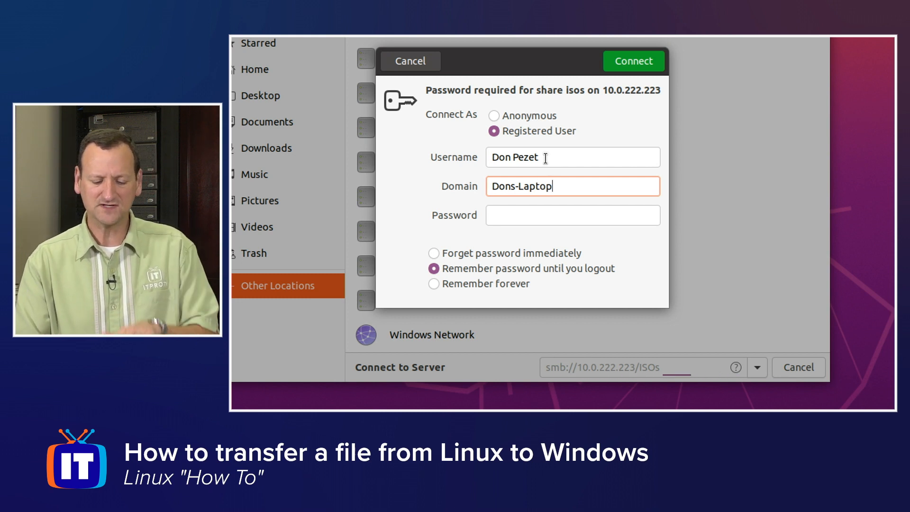
{"action": "left_click", "coordinate": [572, 215]}
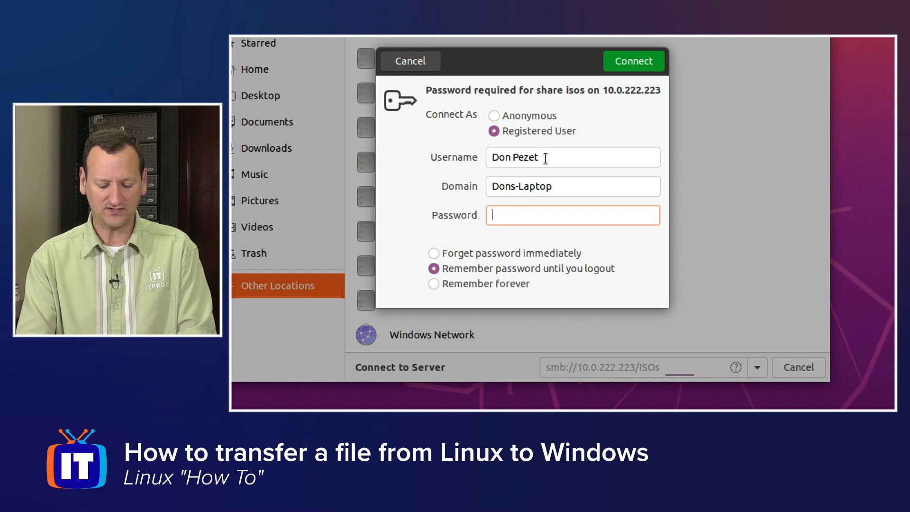
{"action": "type", "text": "••••"}
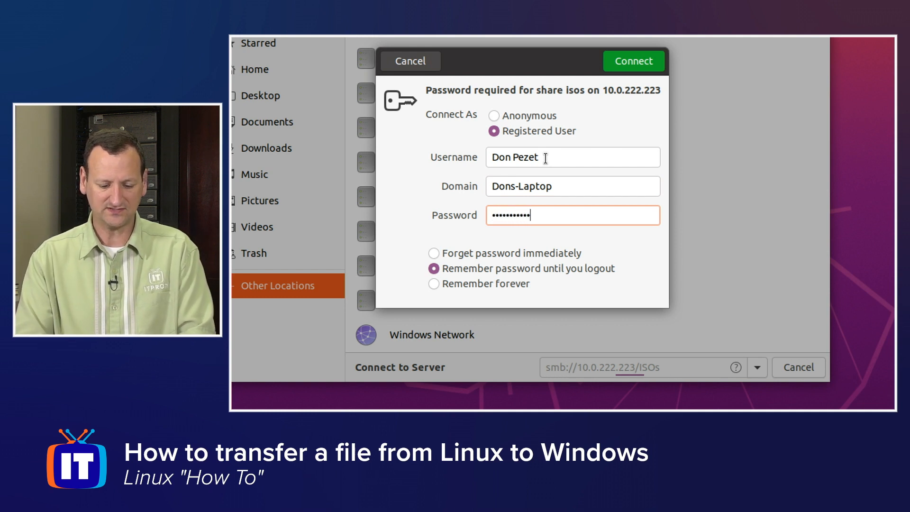
{"action": "mouse_move", "coordinate": [593, 287]}
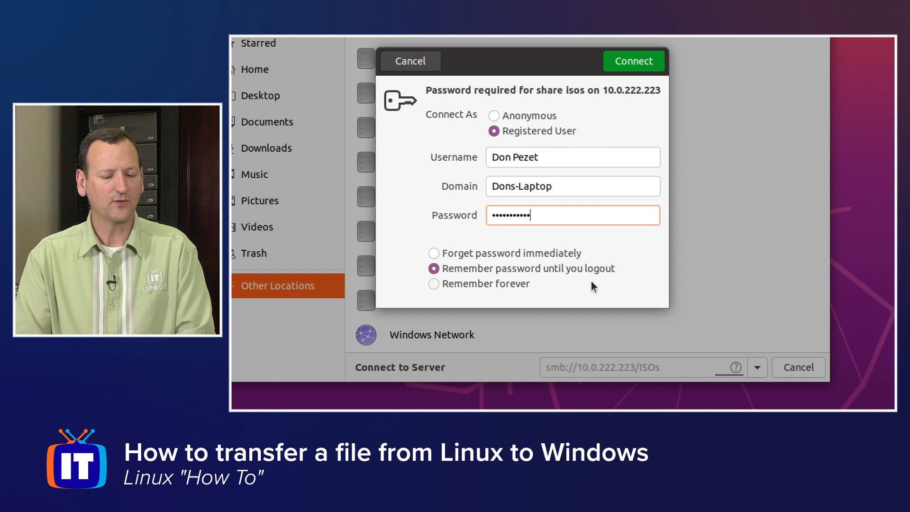
{"action": "mouse_move", "coordinate": [539, 279]}
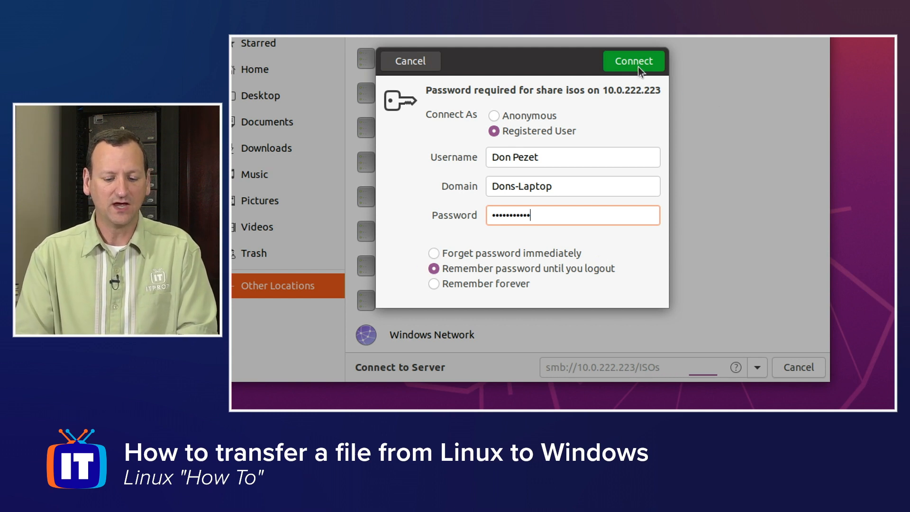
Connect to the ISOs share and list its ISO images beside the Documents window
{"action": "left_click", "coordinate": [633, 60]}
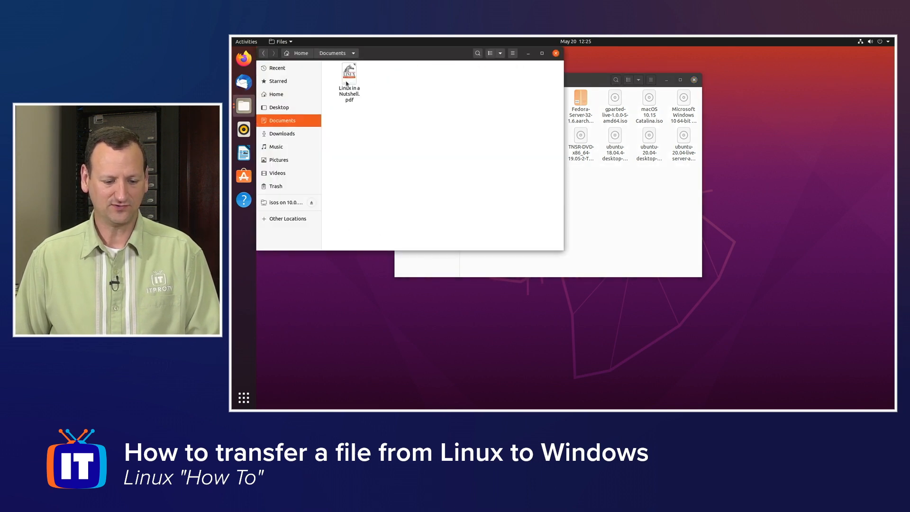
Select Linux in a Nutshell.pdf in Documents and bring it onto the isos share window
{"action": "left_click", "coordinate": [348, 81]}
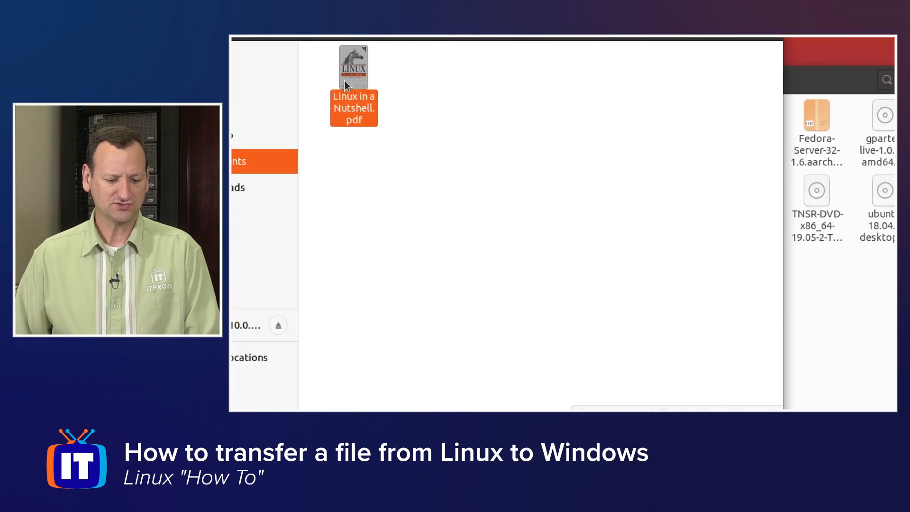
{"action": "mouse_move", "coordinate": [411, 149]}
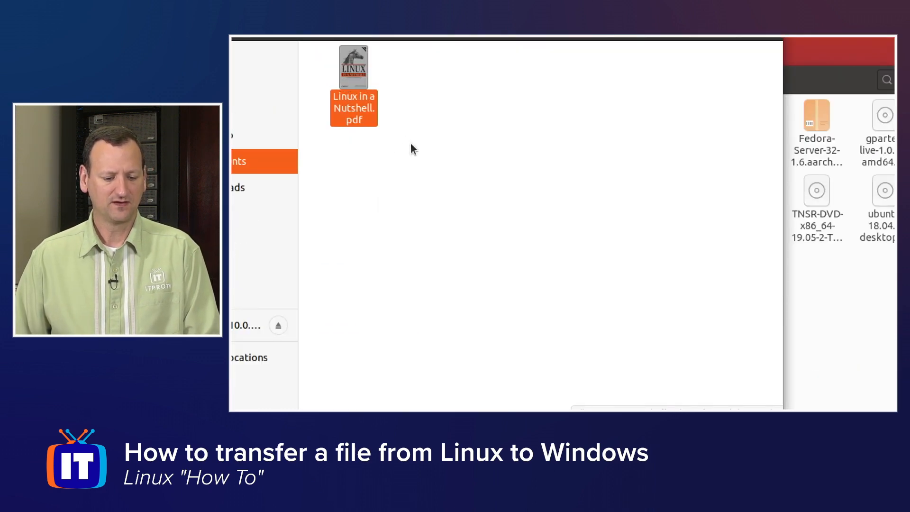
{"action": "left_click", "coordinate": [354, 66]}
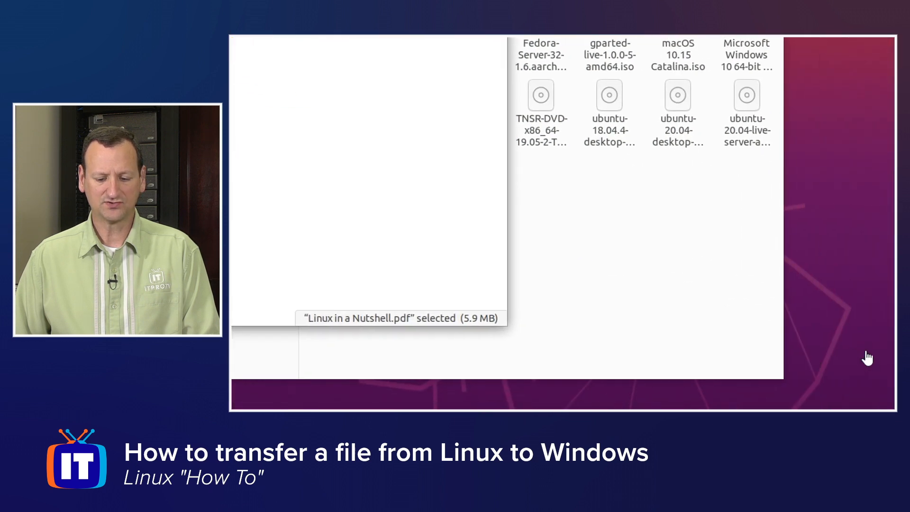
{"action": "mouse_move", "coordinate": [382, 160]}
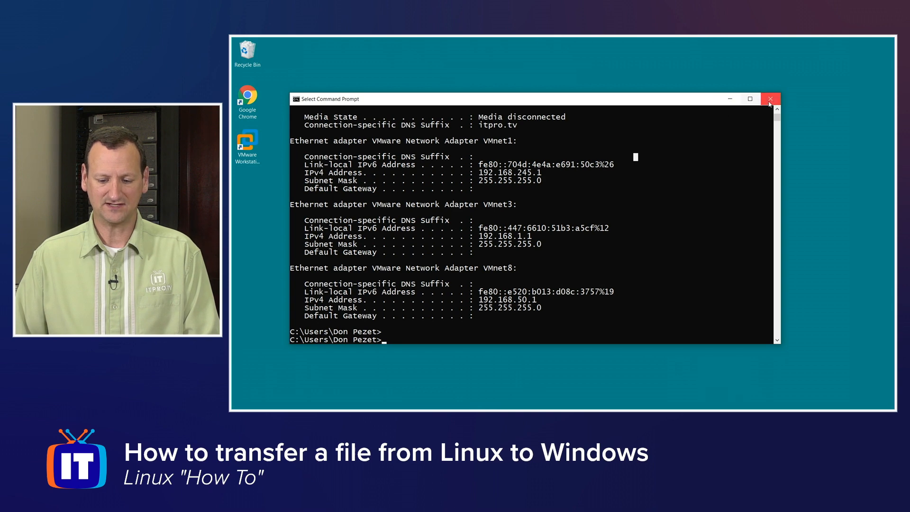
Close Command Prompt and select Linux in a Nutshell.pdf inside C:\ISOs in Explorer
{"action": "left_click", "coordinate": [771, 98]}
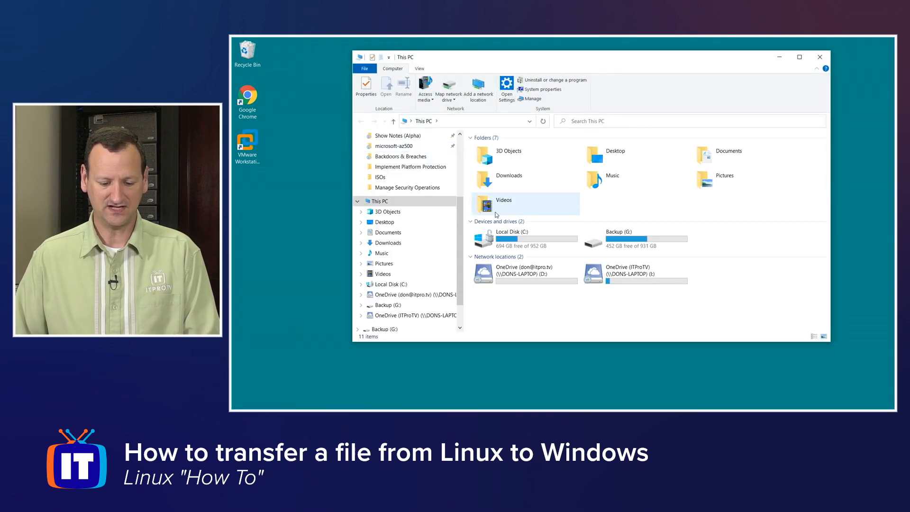
{"action": "double_click", "coordinate": [512, 239]}
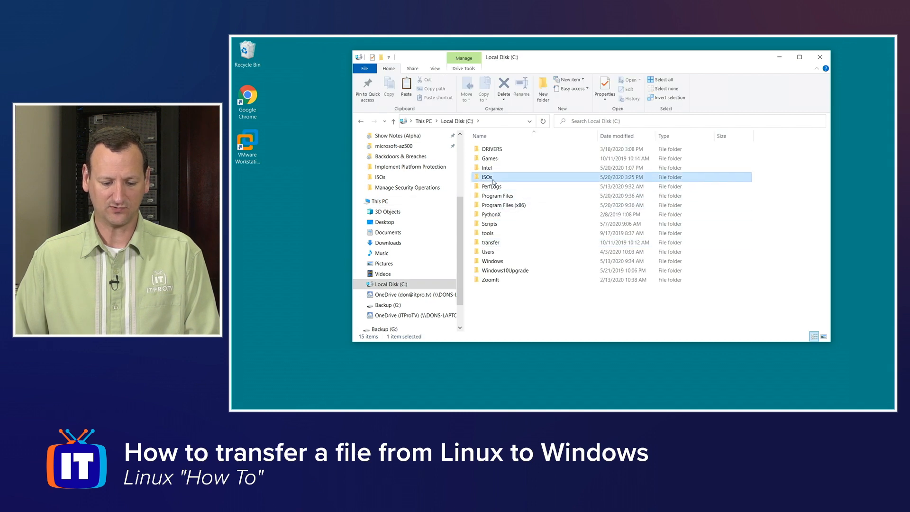
{"action": "double_click", "coordinate": [486, 177]}
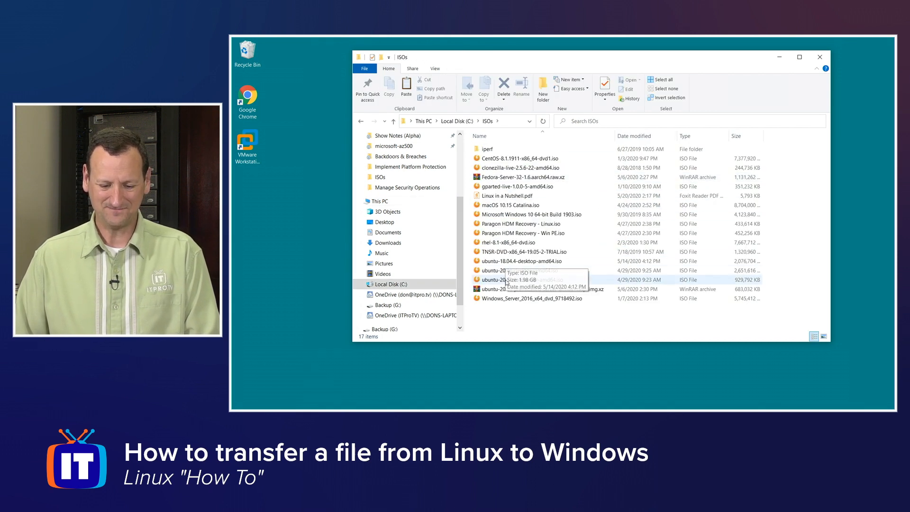
{"action": "left_click", "coordinate": [512, 196]}
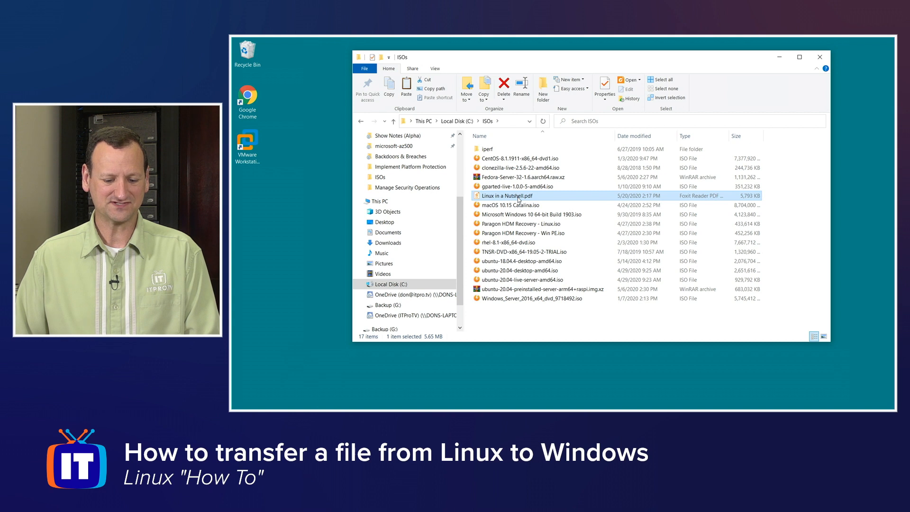
{"action": "mouse_move", "coordinate": [517, 196]}
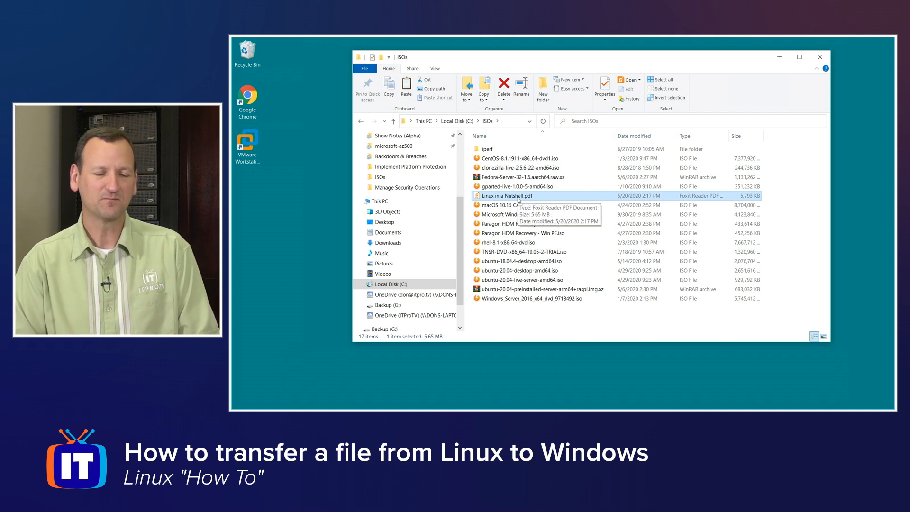